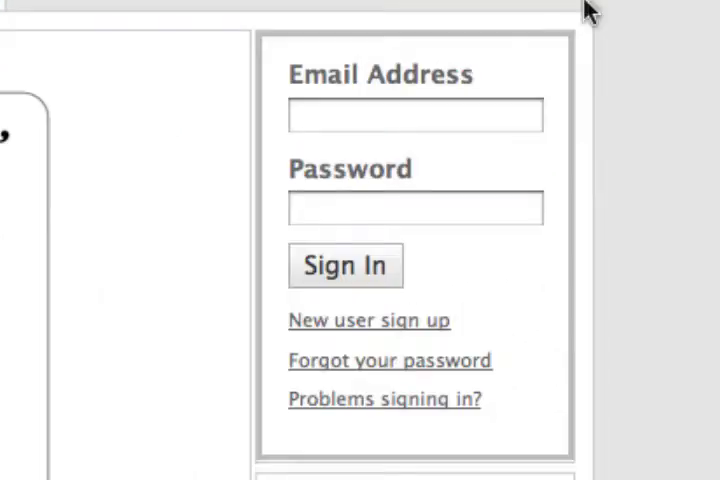
pyautogui.moveTo(440, 413)
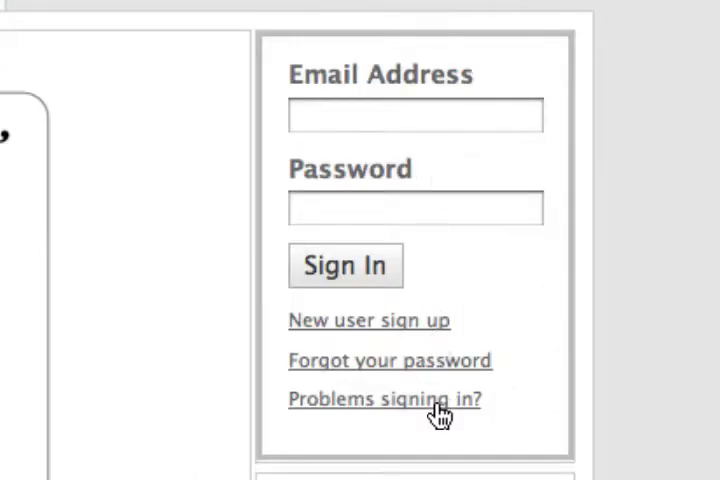
# Step: Navigate from the sign-in box to the WidgetLaboratory gallery listing Login Box
pyautogui.click(345, 266)
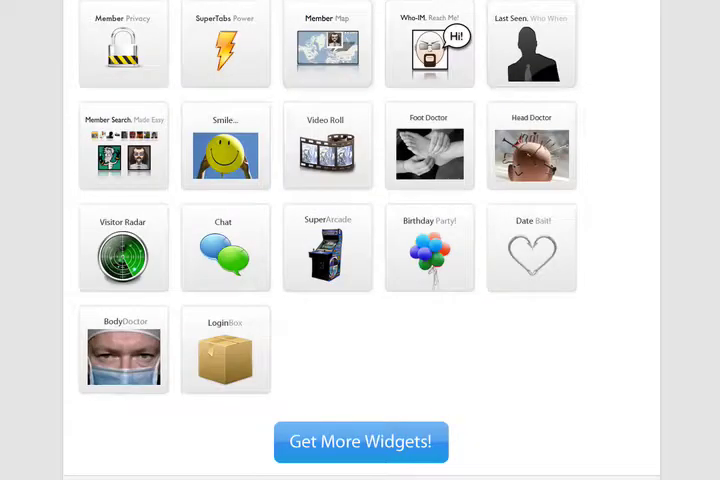
# Step: Open the Login Box widget's settings page from the widget grid
pyautogui.click(225, 350)
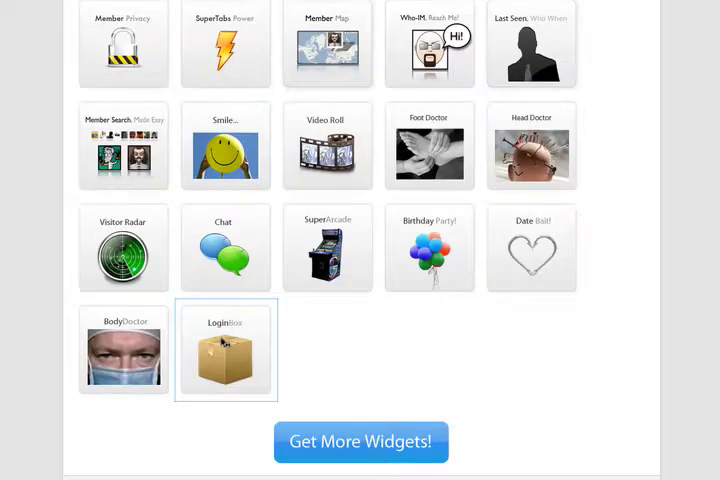
pyautogui.click(225, 350)
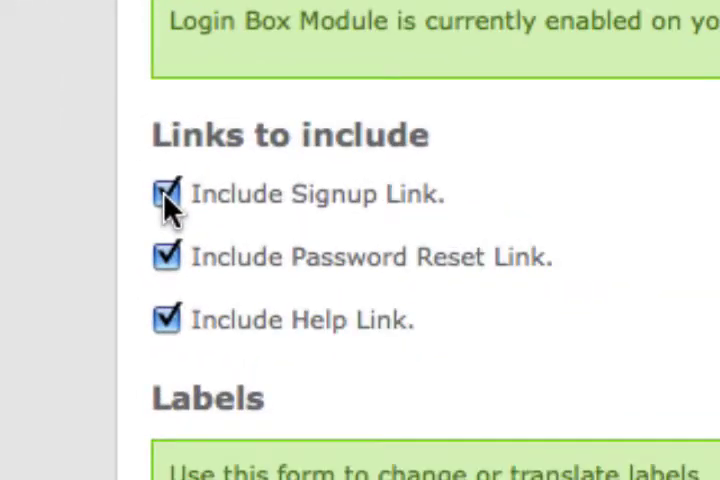
pyautogui.click(166, 194)
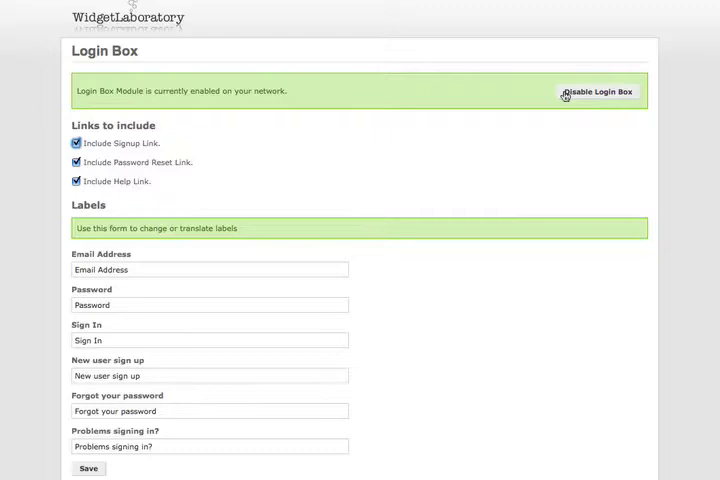
pyautogui.click(598, 91)
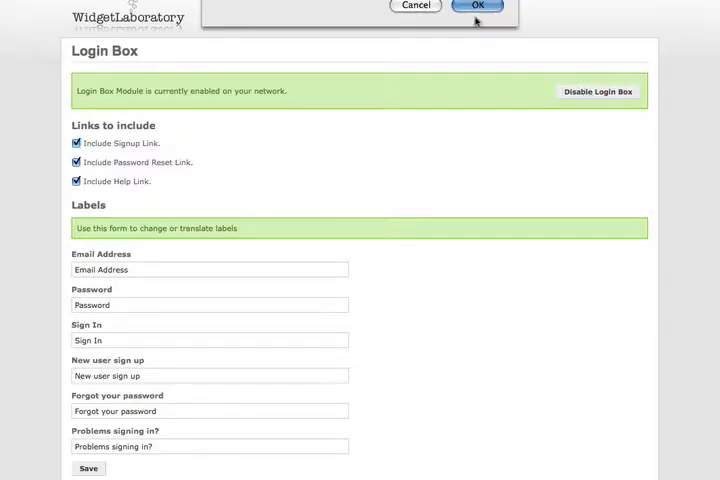
pyautogui.click(477, 6)
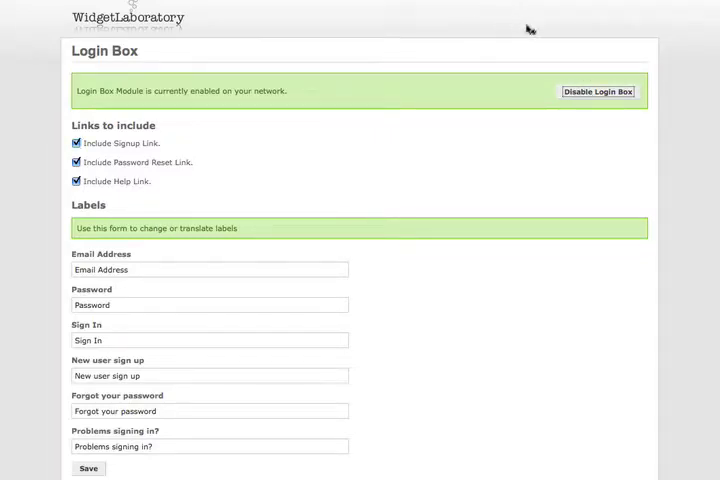
pyautogui.click(597, 91)
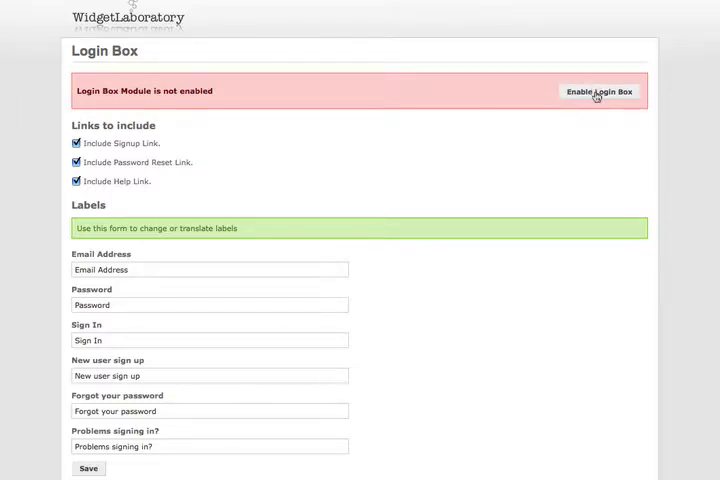
pyautogui.moveTo(527, 84)
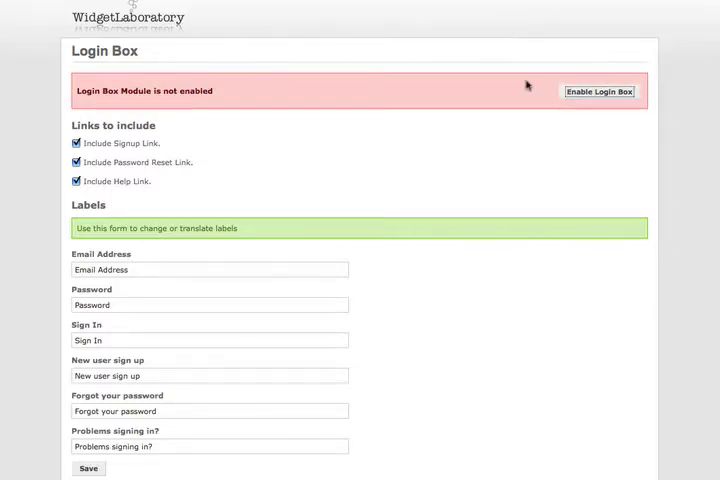
pyautogui.click(599, 91)
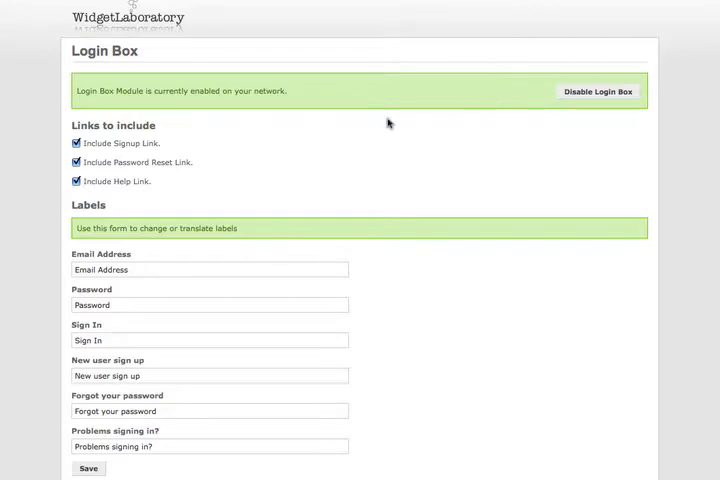
pyautogui.moveTo(326, 171)
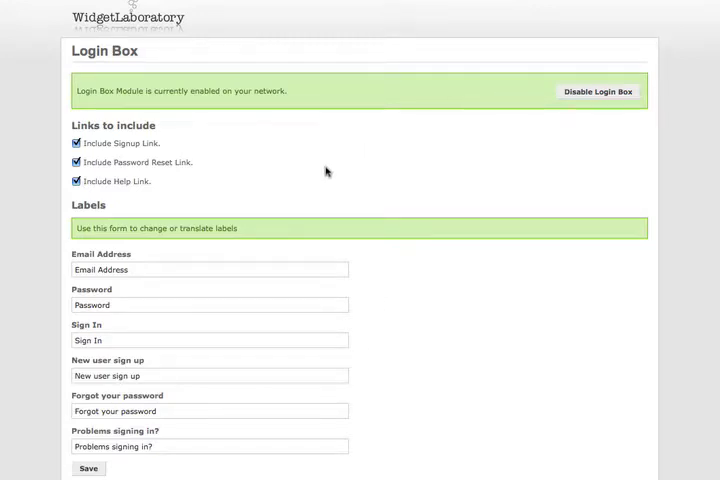
pyautogui.moveTo(163, 269)
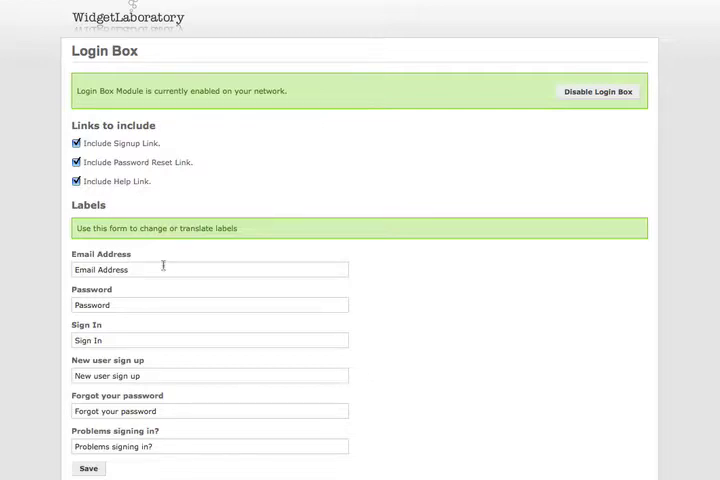
pyautogui.moveTo(155, 269)
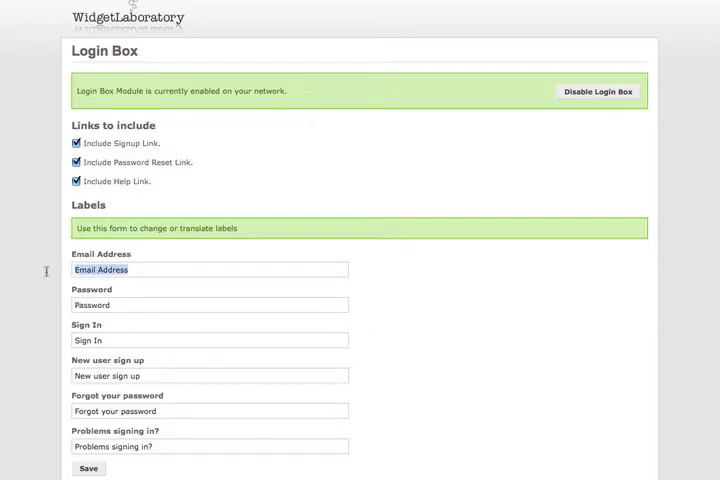
# Step: Change the Email Address label to 'Put in your Email' and save
pyautogui.write('Put in your Email')
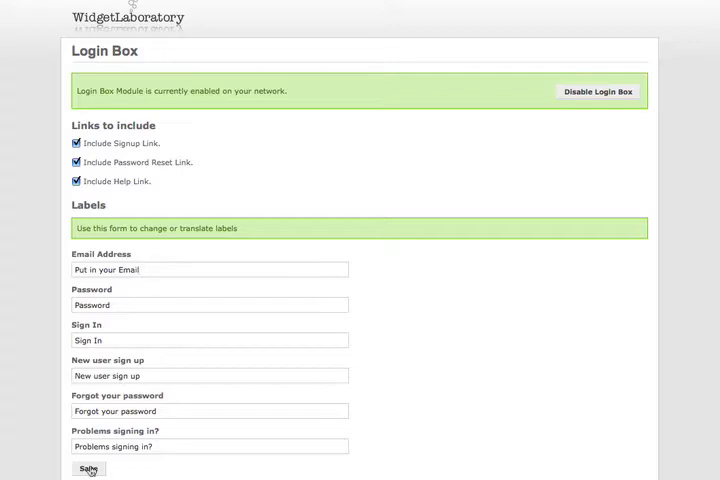
pyautogui.click(88, 470)
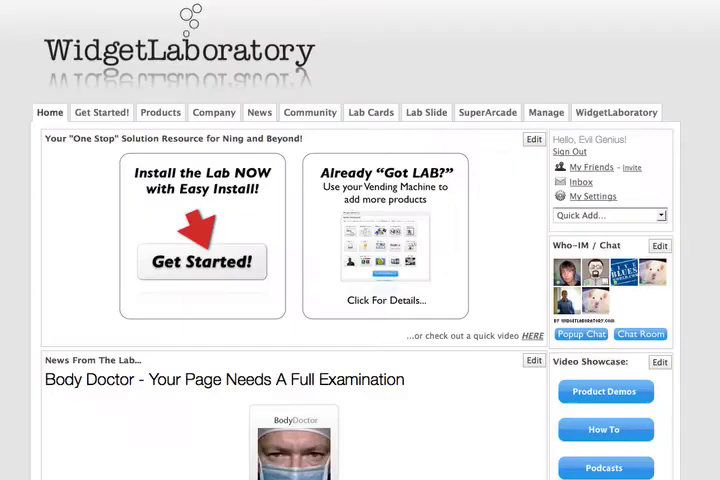